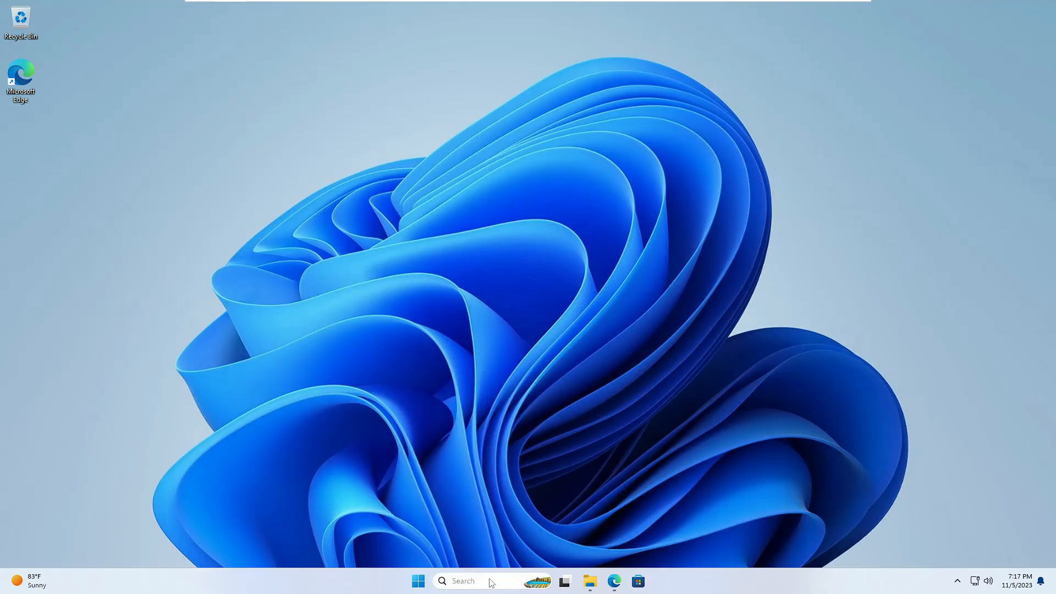
# - Search for ncpa.cpl to open Network Connections showing Ethernet0
pyautogui.write('nc')
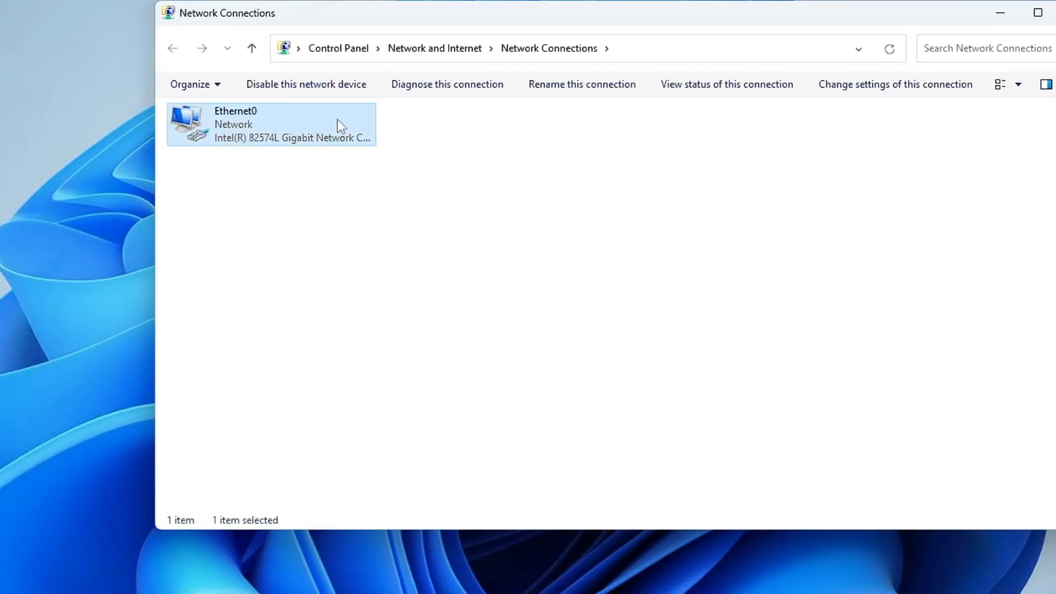
pyautogui.moveTo(261, 138)
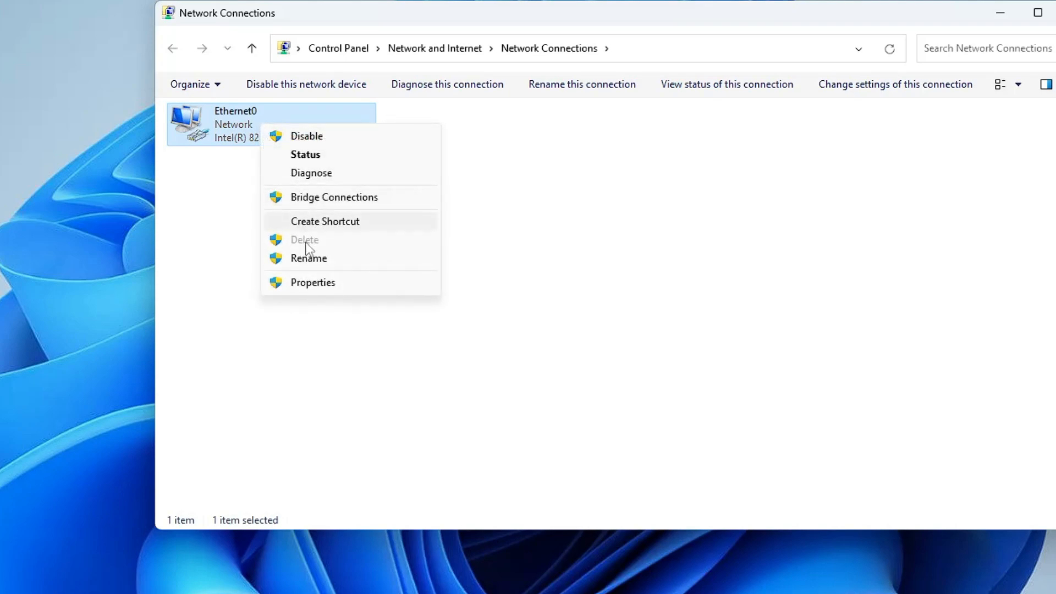
# - Open the Ethernet0 adapter's Properties dialog
pyautogui.click(312, 282)
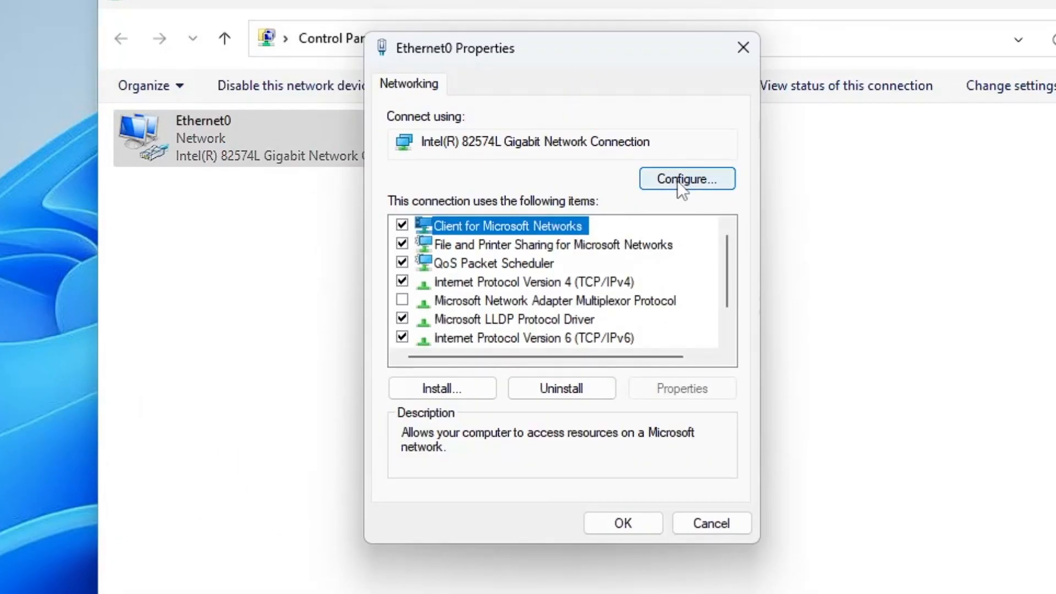
# - In the Intel adapter's Power Management settings, uncheck 'Allow the computer to turn off this device to save power'
pyautogui.click(686, 179)
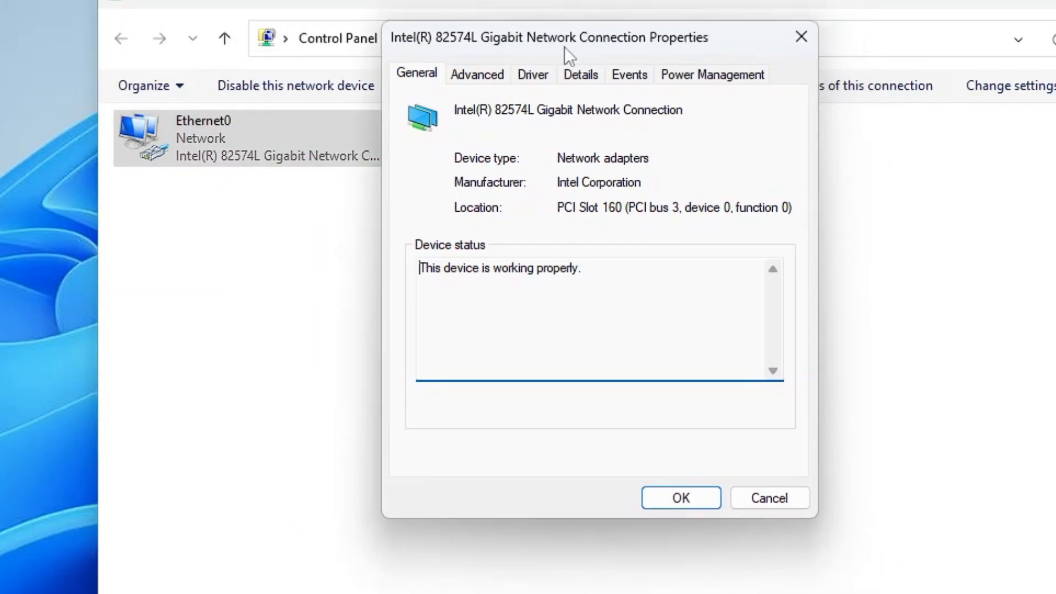
pyautogui.moveTo(690, 84)
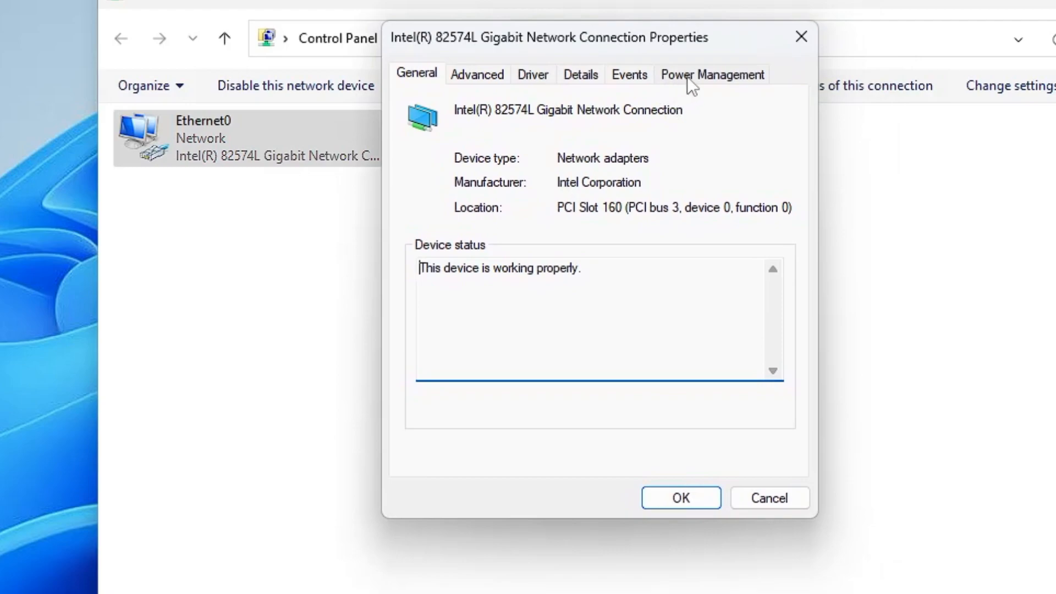
pyautogui.click(711, 74)
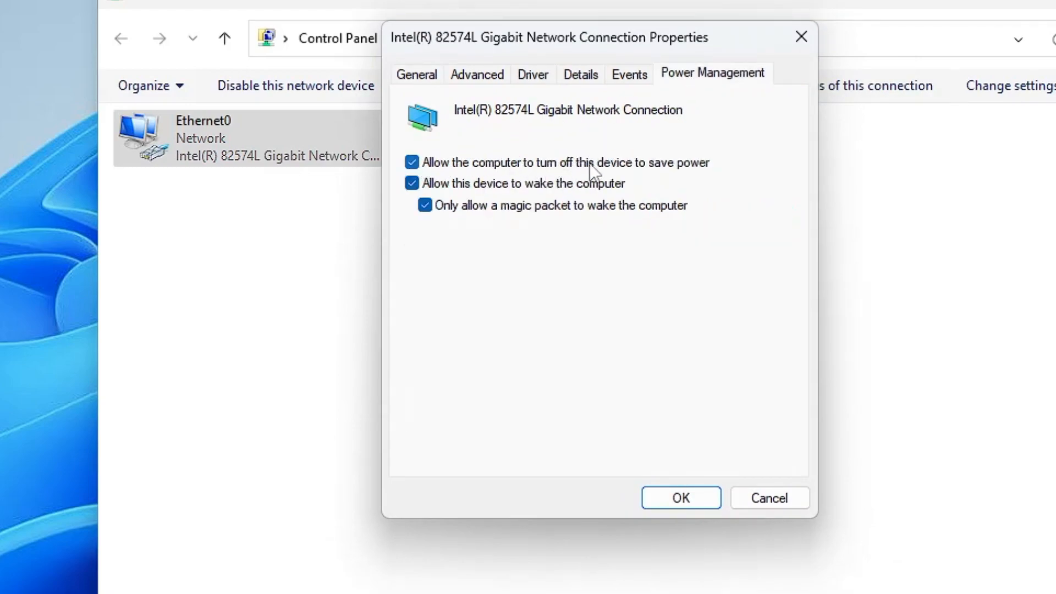
pyautogui.click(411, 162)
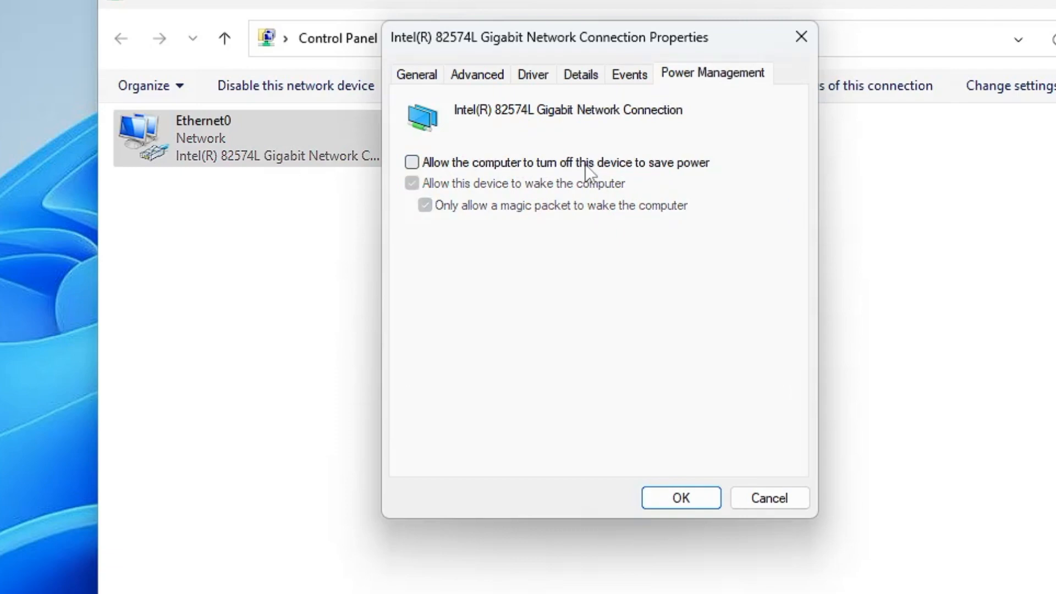
pyautogui.moveTo(581, 173)
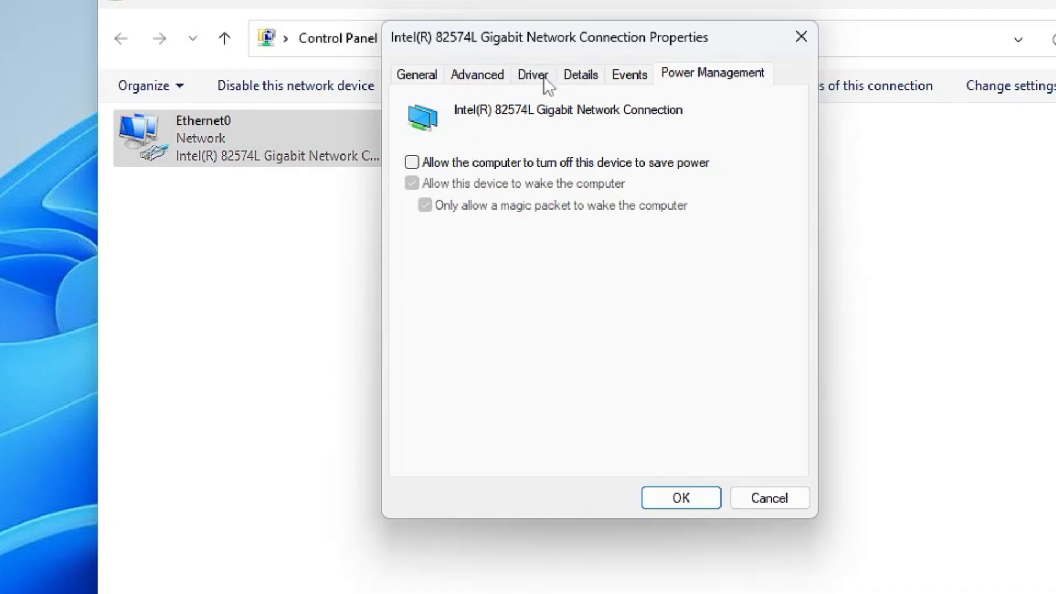
# - On the Advanced tab, browse the property list from Flow Control down toward Speed & Duplex
pyautogui.click(476, 75)
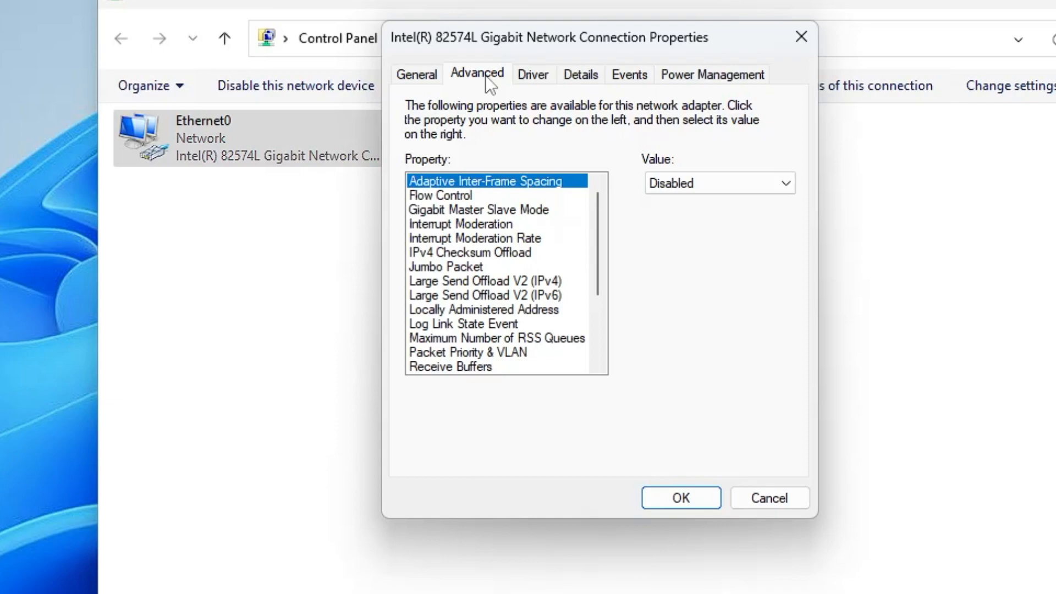
pyautogui.click(440, 195)
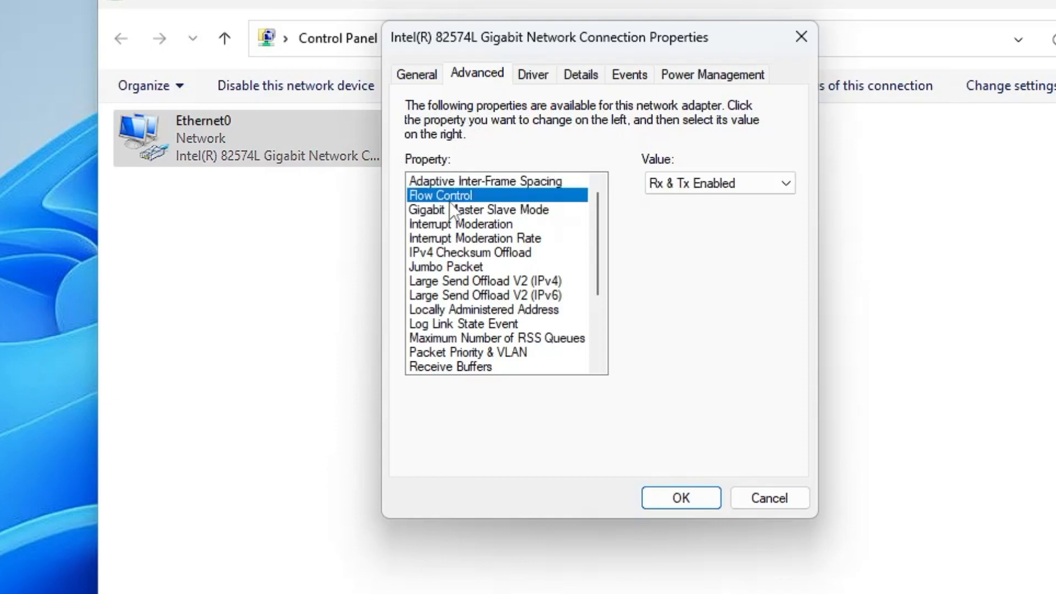
pyautogui.moveTo(458, 231)
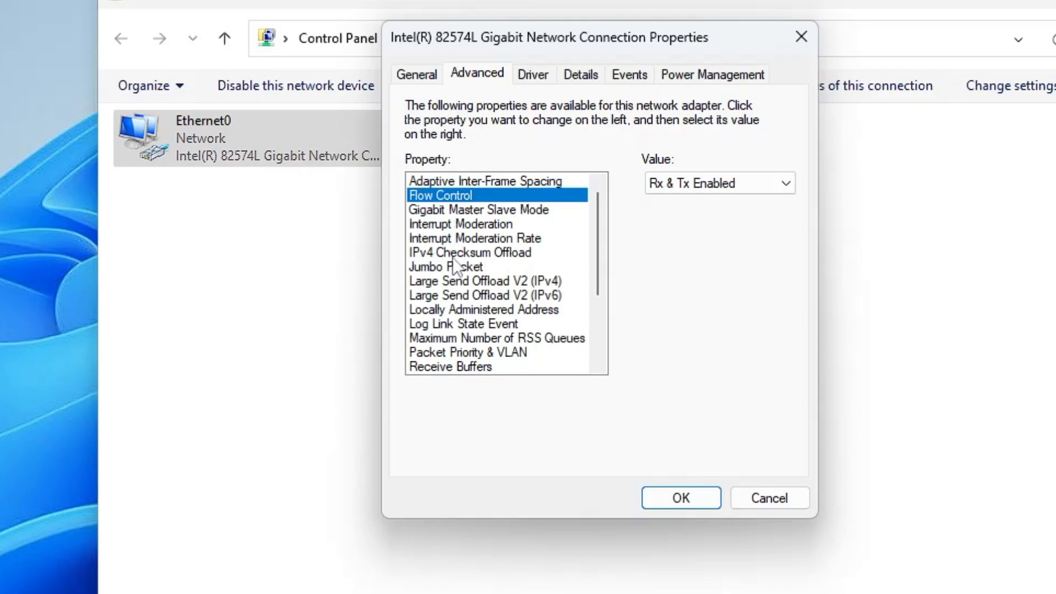
pyautogui.scroll(-3)
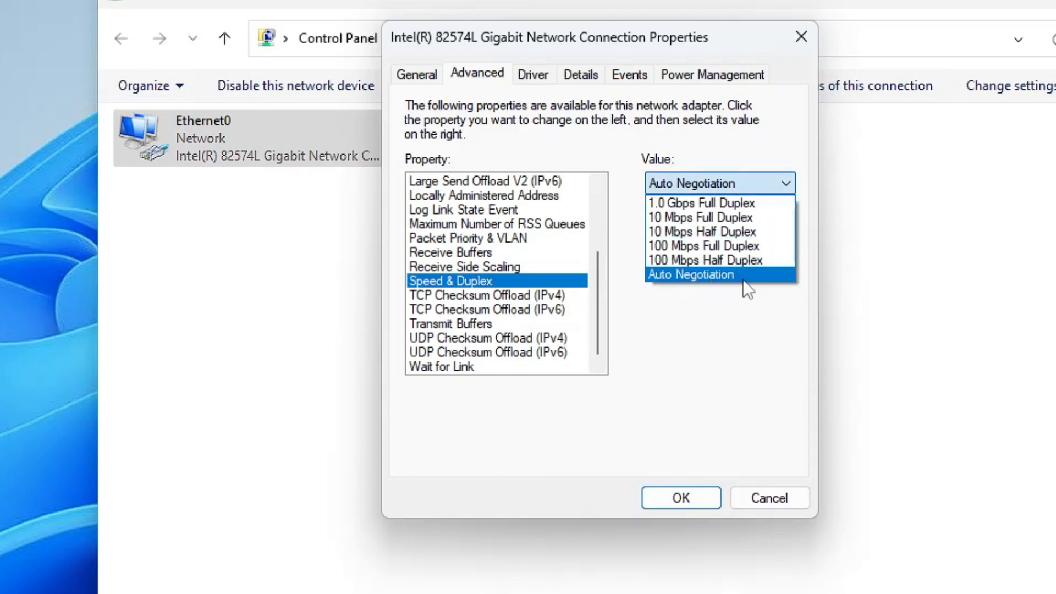
pyautogui.click(689, 274)
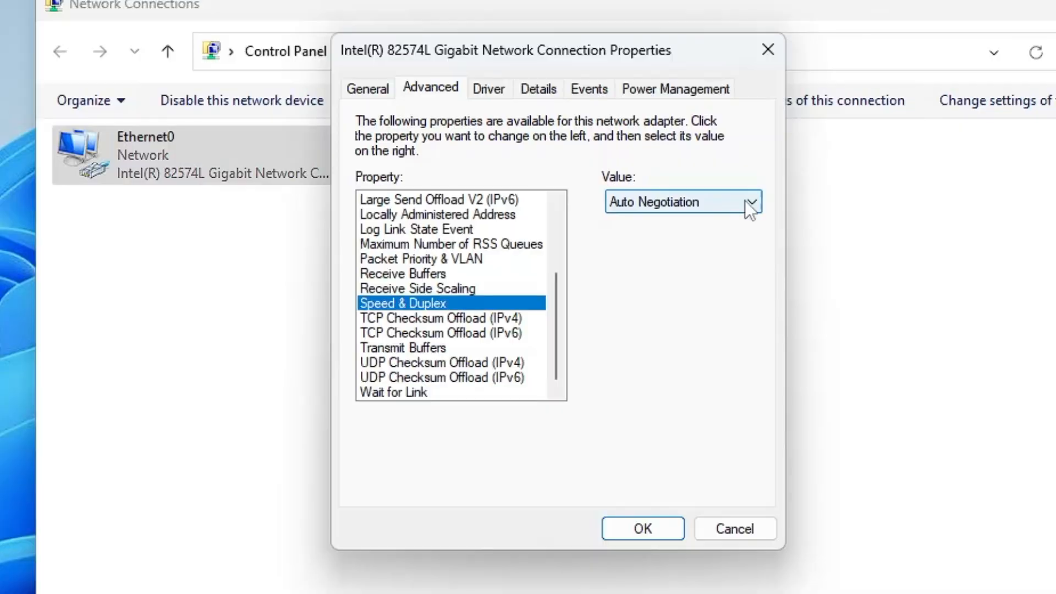
# - Set Speed & Duplex to 100 Mbps Full Duplex, rate the speed test, then 1.0 Gbps Full Duplex
pyautogui.click(748, 201)
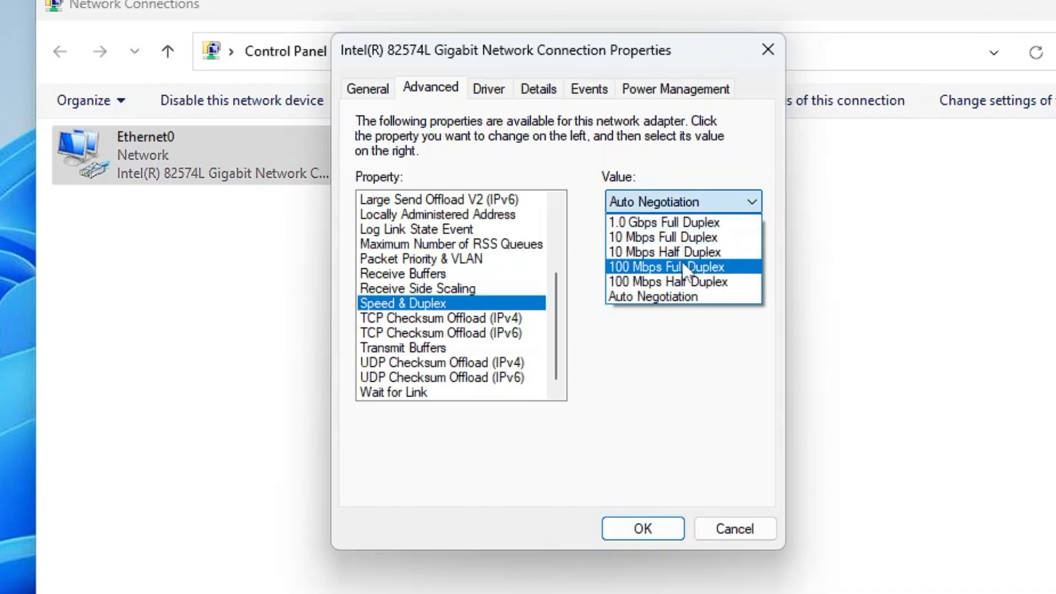
pyautogui.moveTo(690, 276)
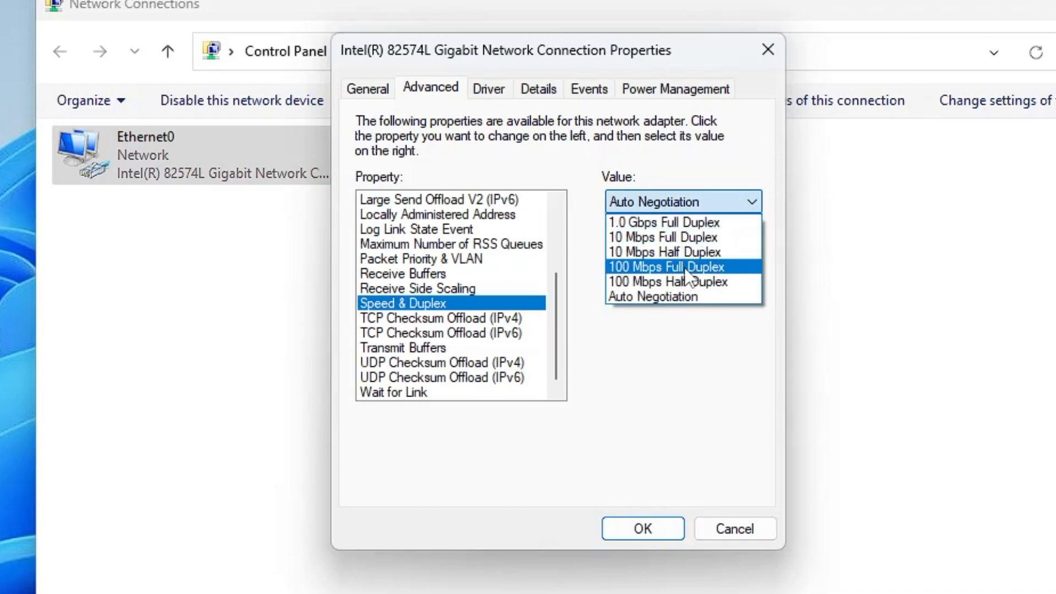
pyautogui.click(666, 267)
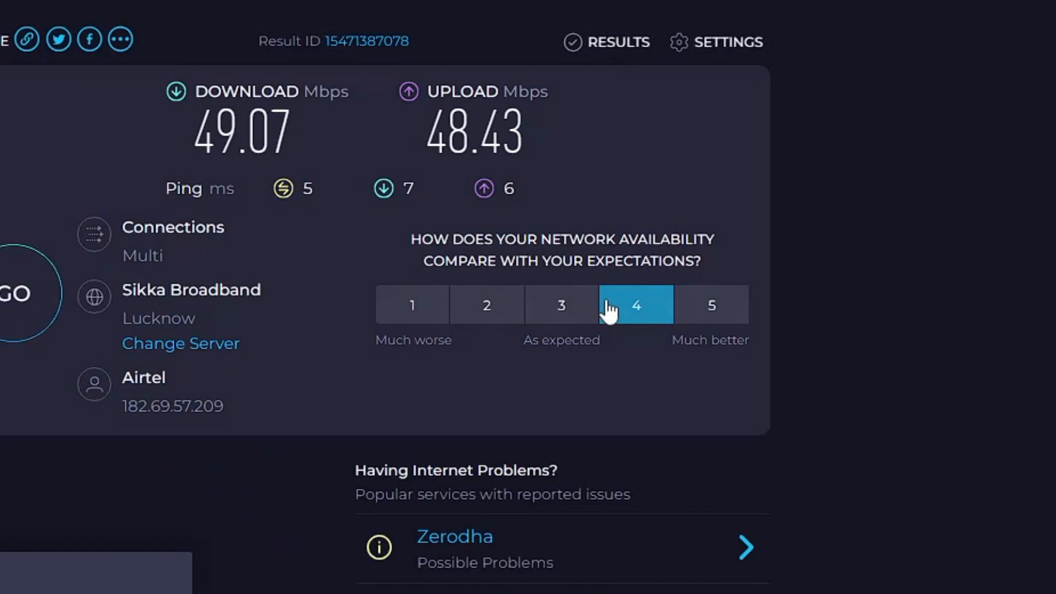
pyautogui.click(634, 304)
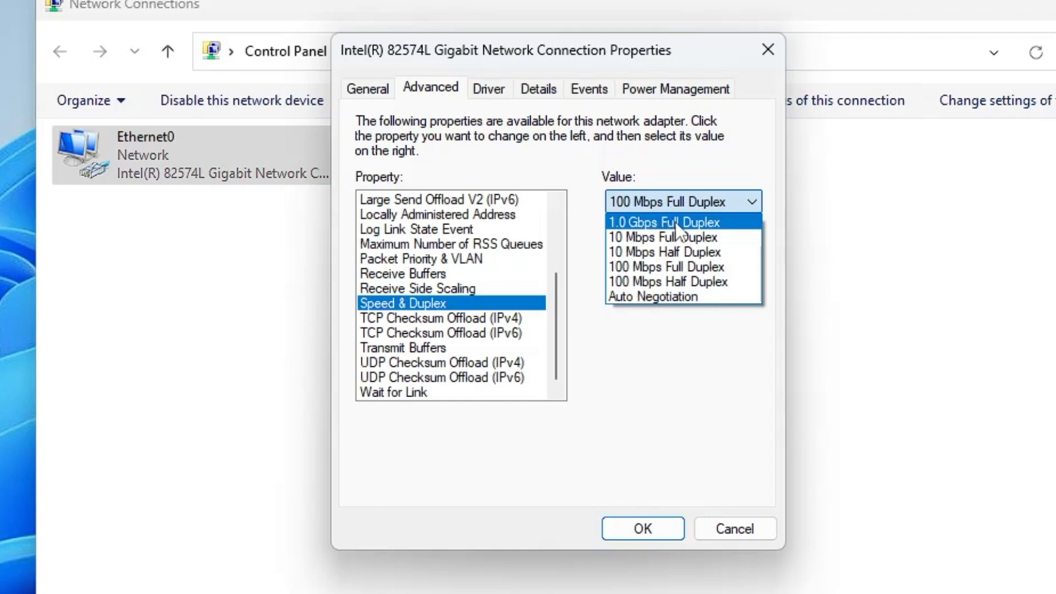
pyautogui.click(663, 222)
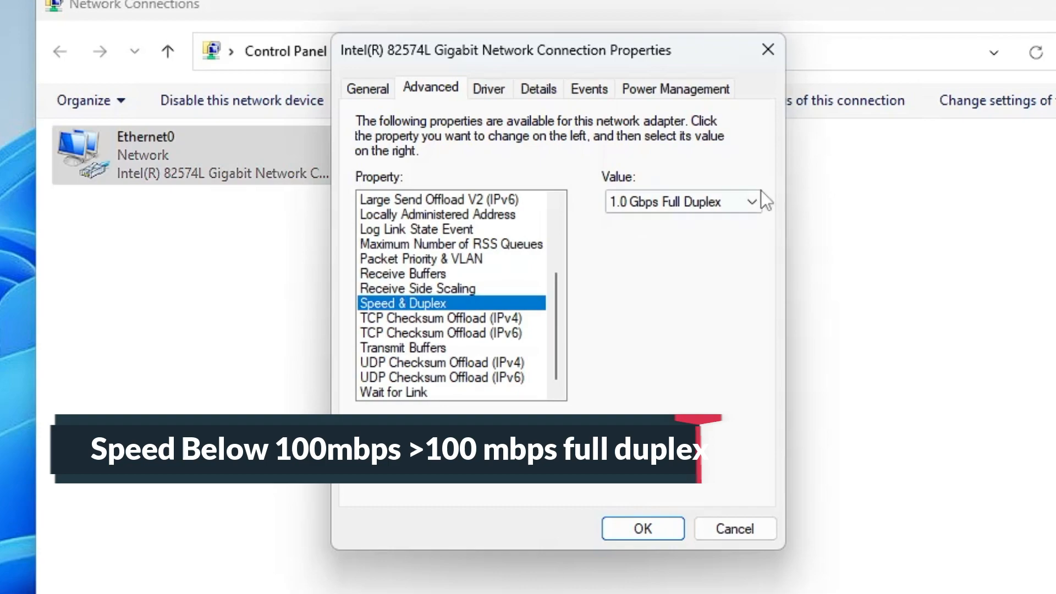
# - Keep Speed & Duplex at 1.0 Gbps Full Duplex and confirm with OK
pyautogui.click(750, 201)
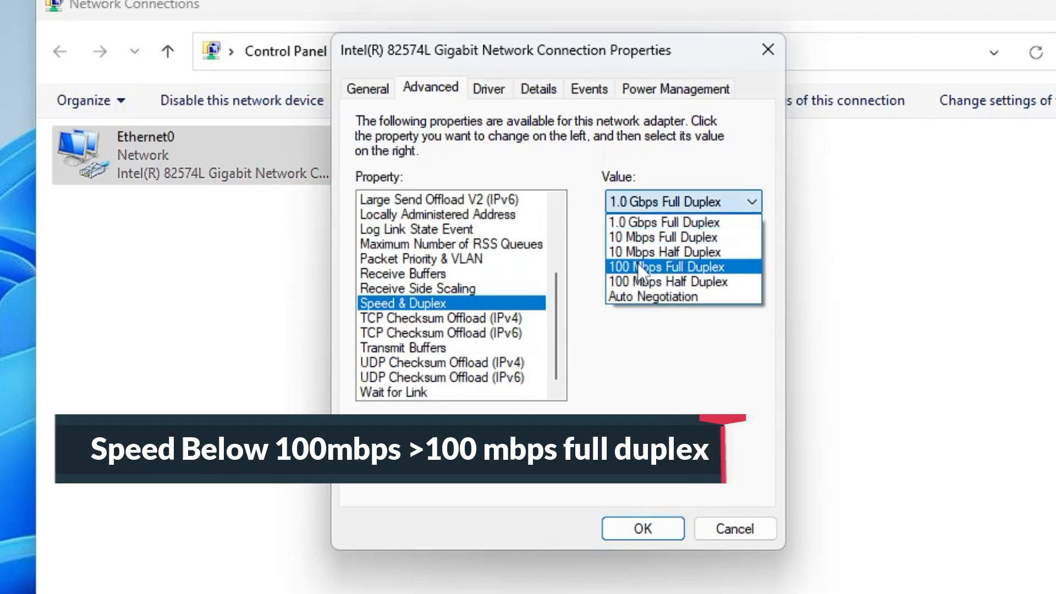
pyautogui.moveTo(704, 268)
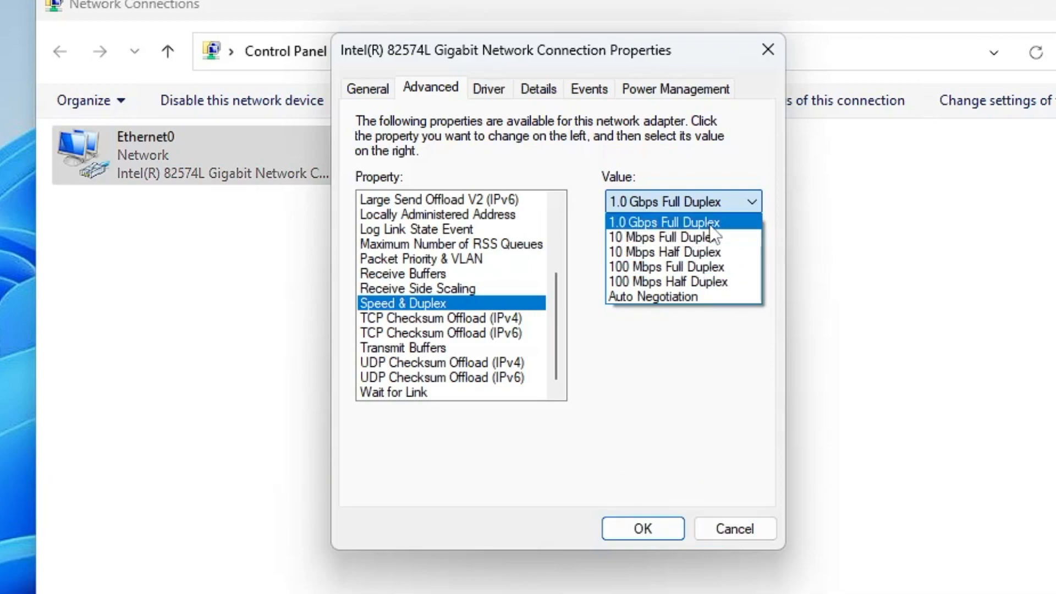
pyautogui.click(665, 222)
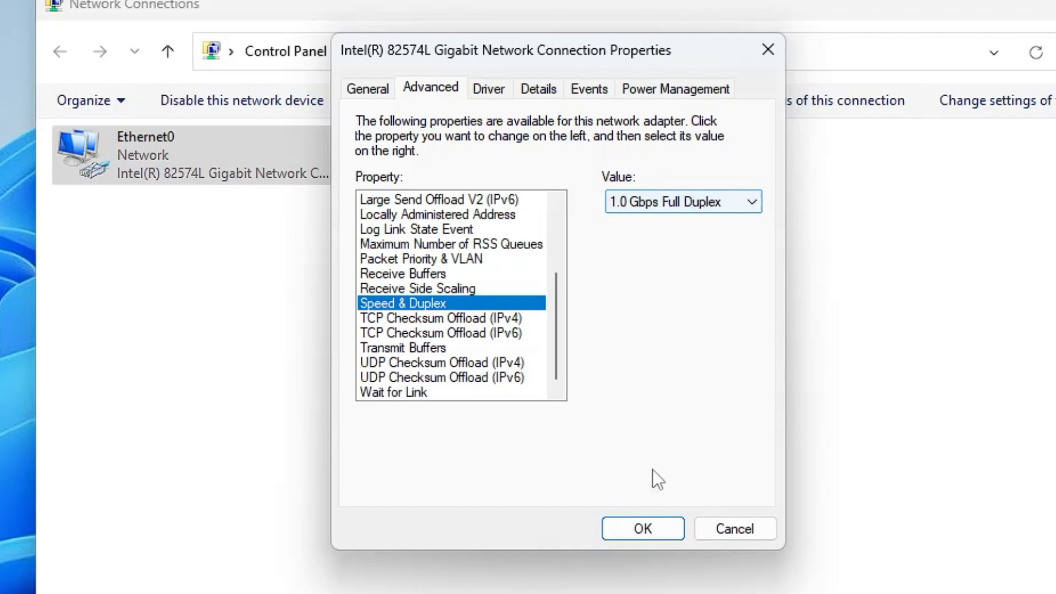
pyautogui.click(641, 528)
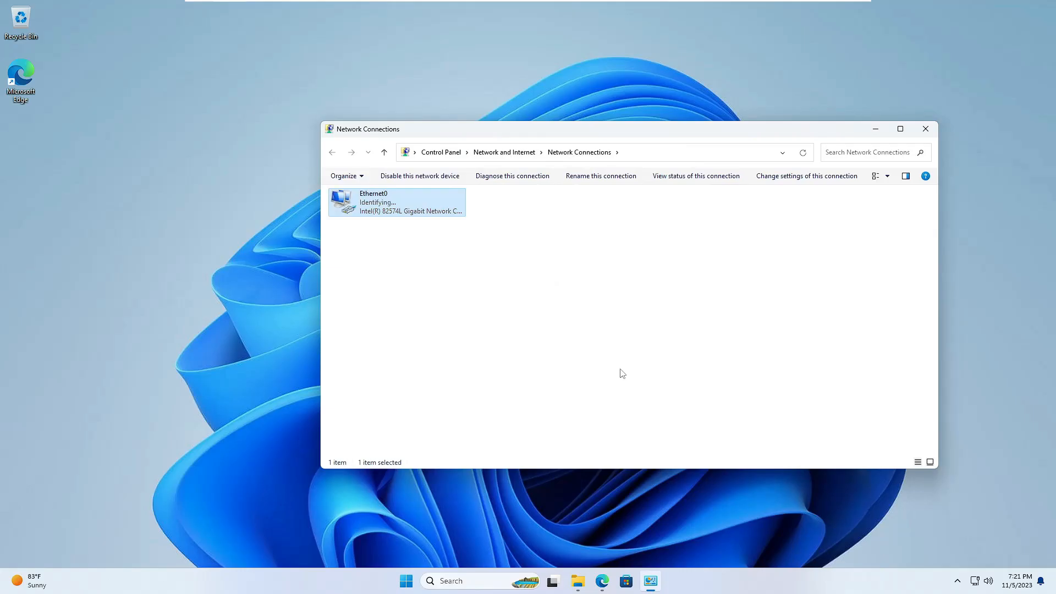